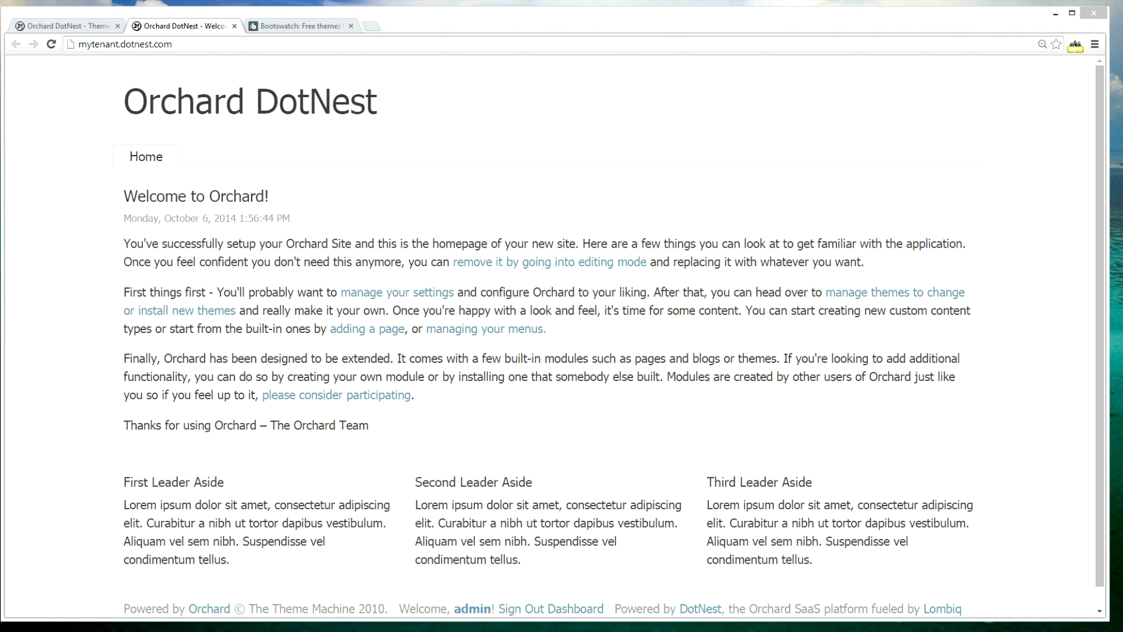
pyautogui.moveTo(470, 379)
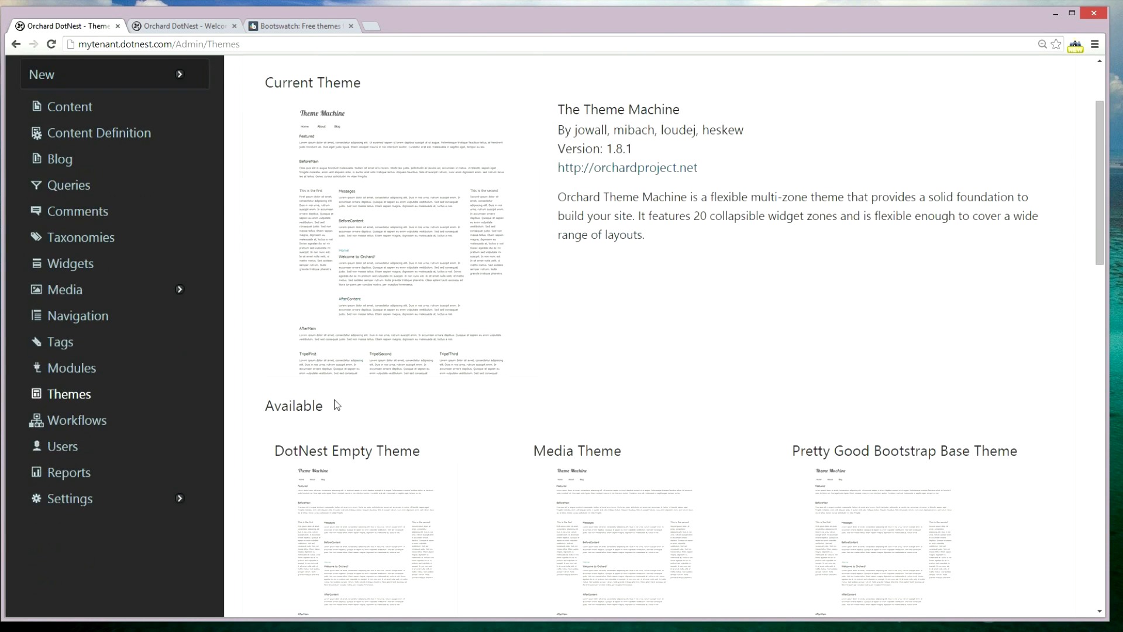
# Step: Set Pretty Good Bootstrap Base Theme as current, replacing The Theme Machine
pyautogui.scroll(-3)
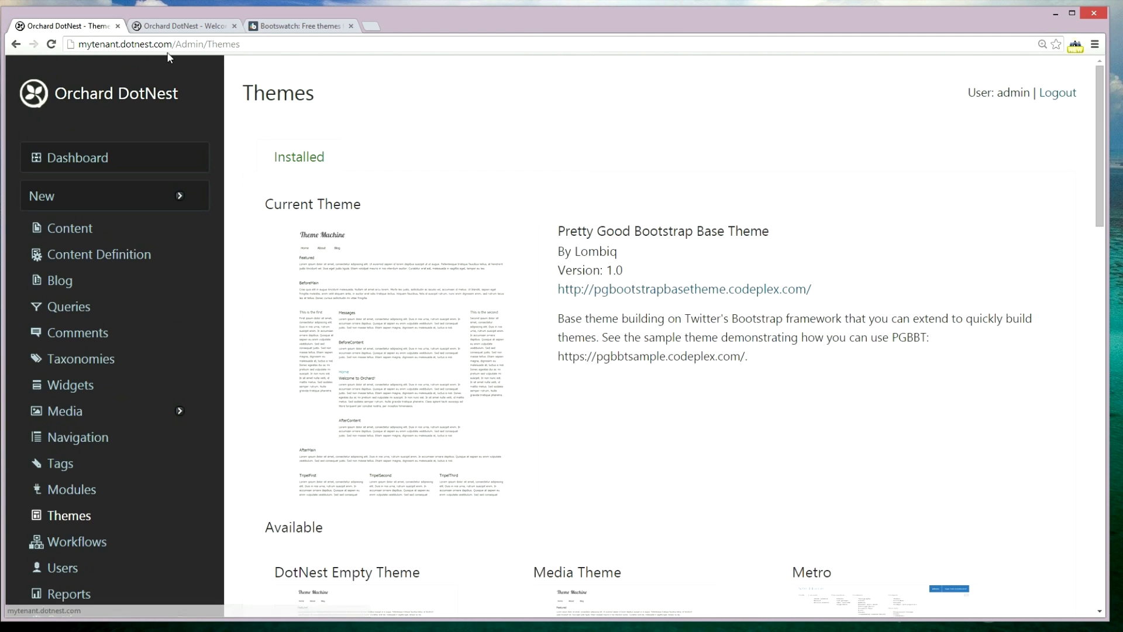
# Step: Reload the site homepage tab to view the new Bootstrap styling with blue title bar
pyautogui.click(182, 26)
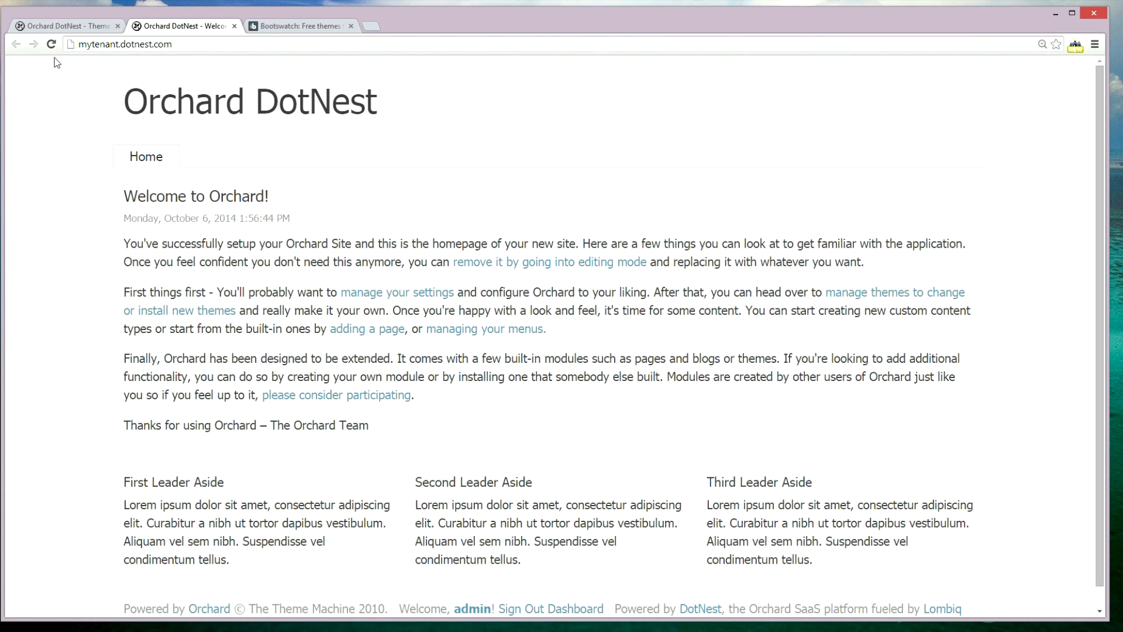
pyautogui.moveTo(57, 61)
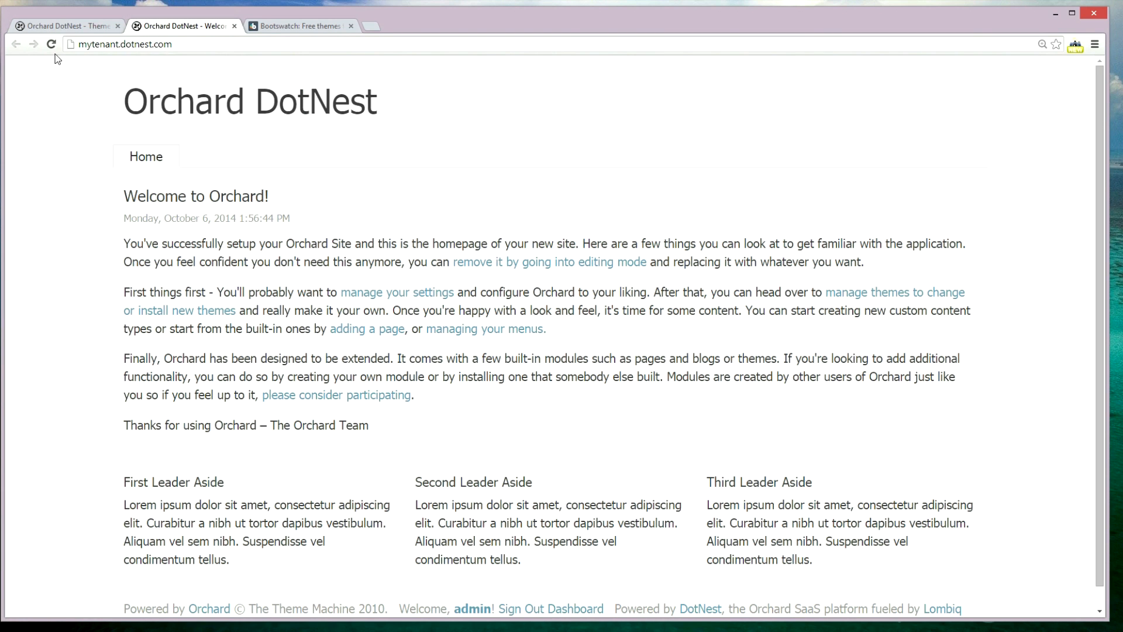
pyautogui.click(51, 44)
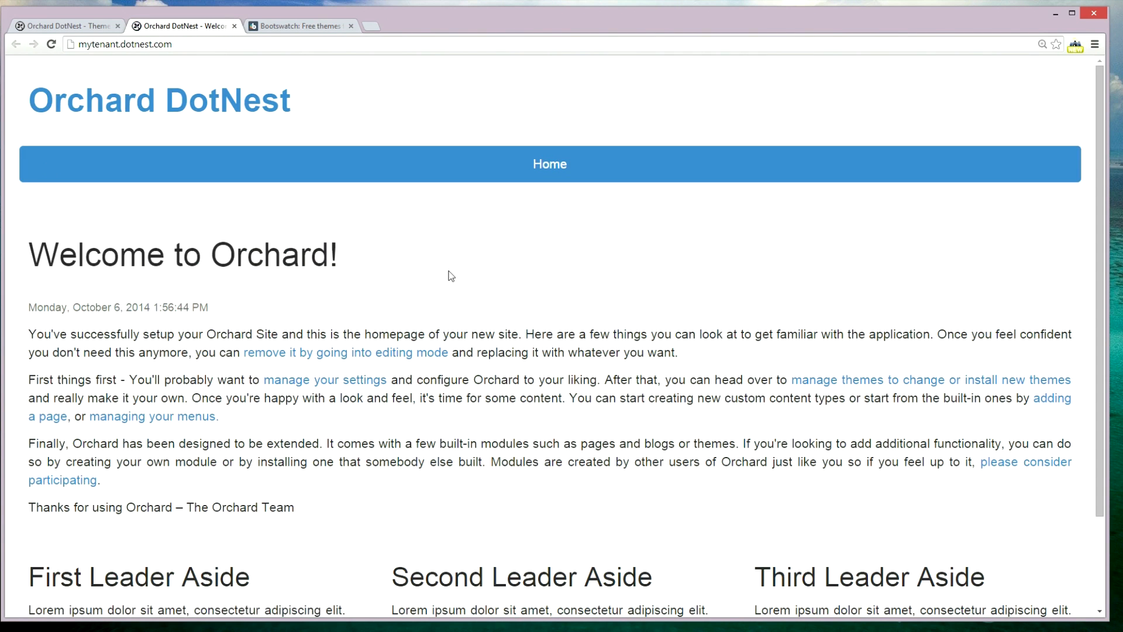
pyautogui.scroll(-3)
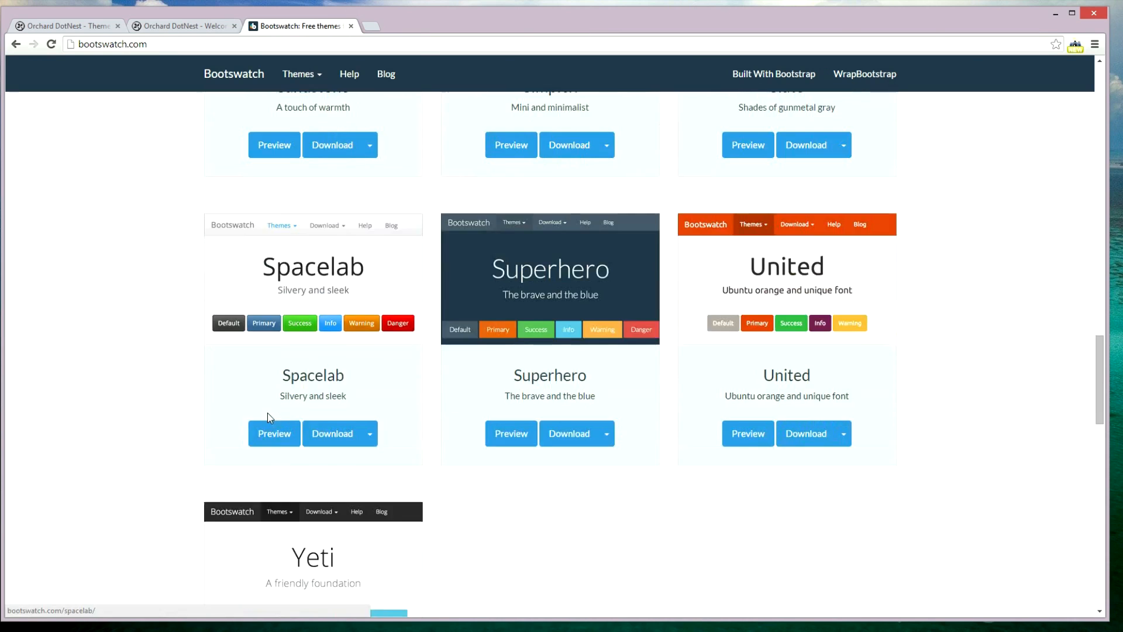
# Step: Open Bootswatch Superhero's bootstrap.min.css in its own tab, then return to Orchard
pyautogui.scroll(-3)
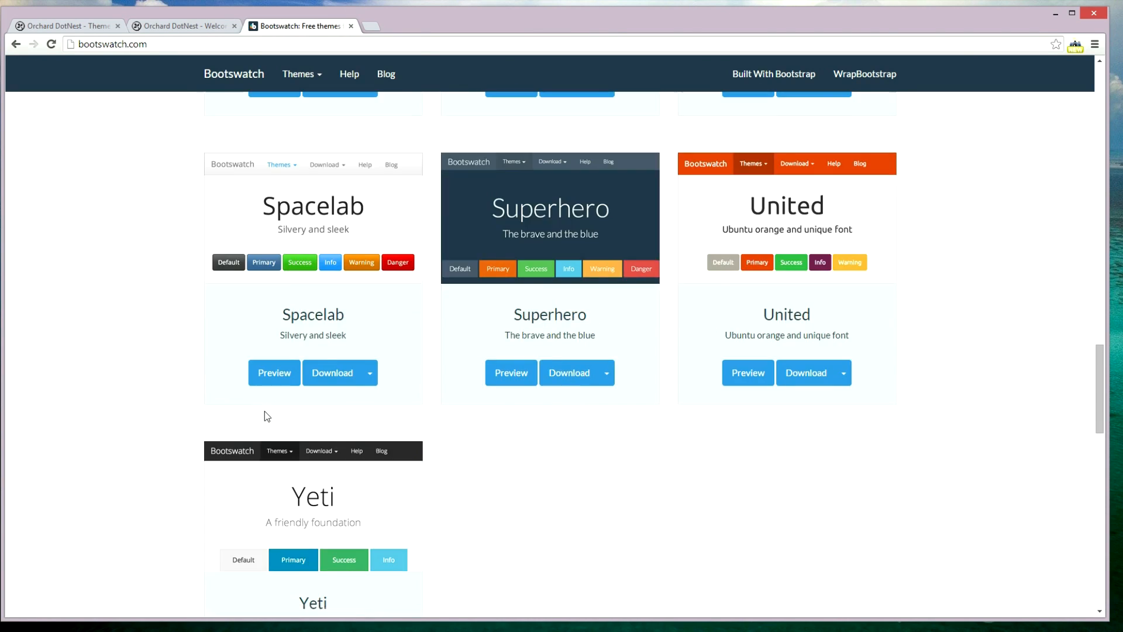
pyautogui.click(605, 494)
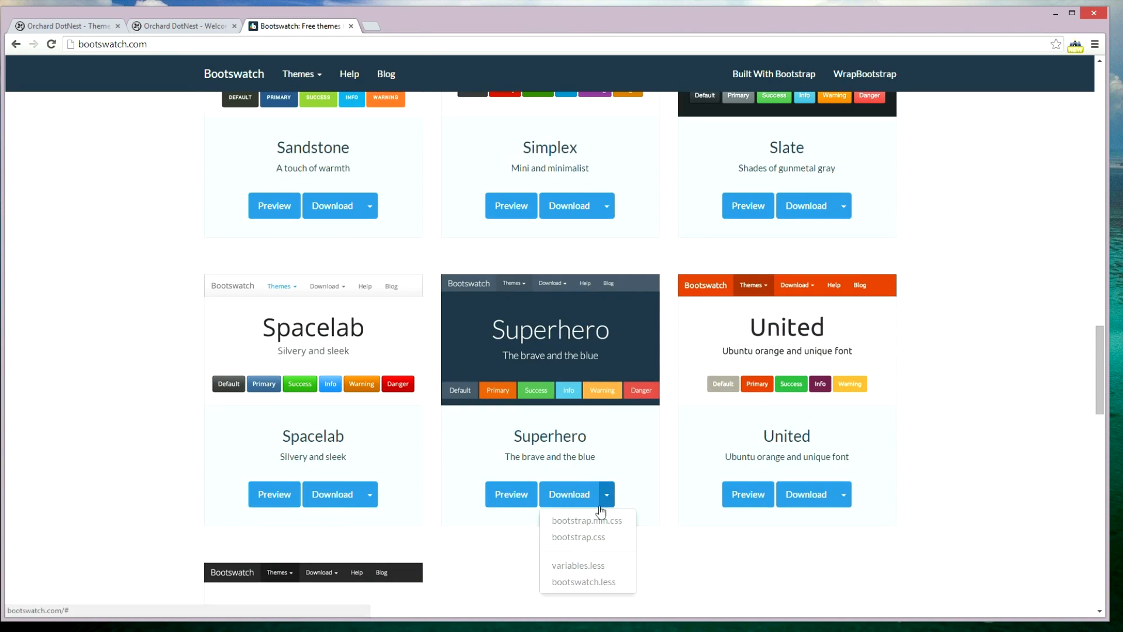
pyautogui.click(586, 520)
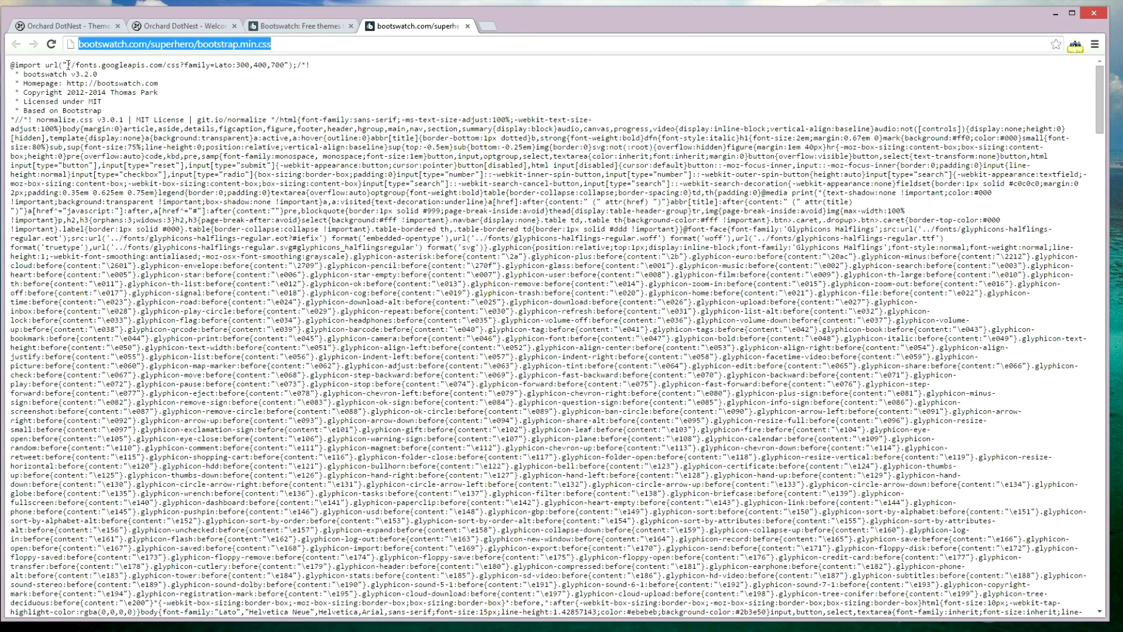
pyautogui.click(66, 26)
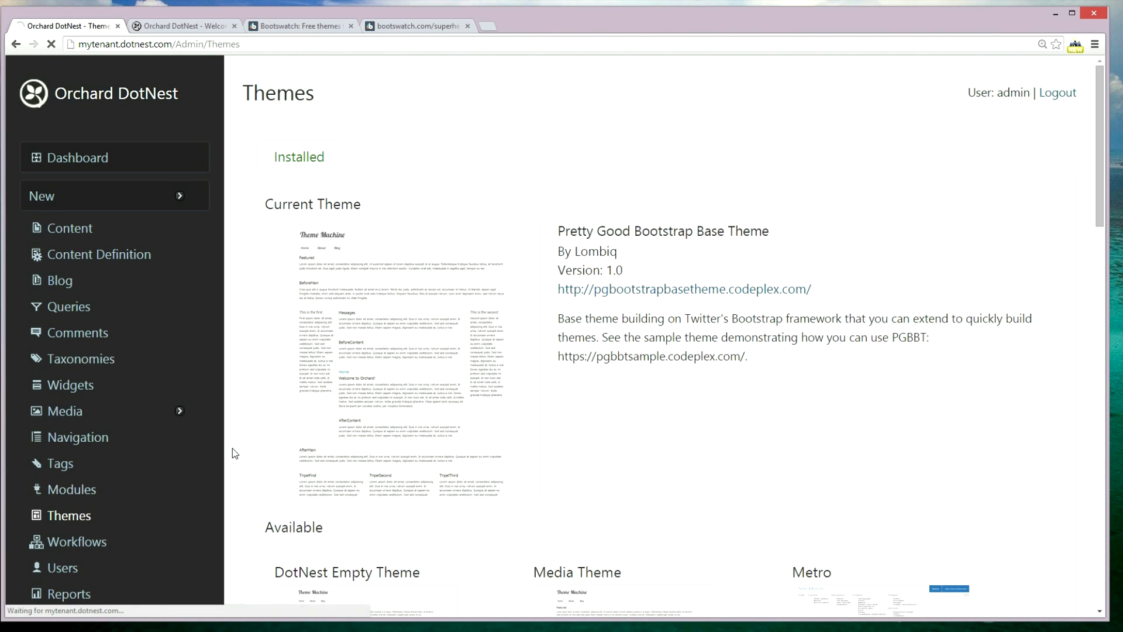
# Step: Filter the features list for 'theme' and enable Theme Override
pyautogui.click(73, 488)
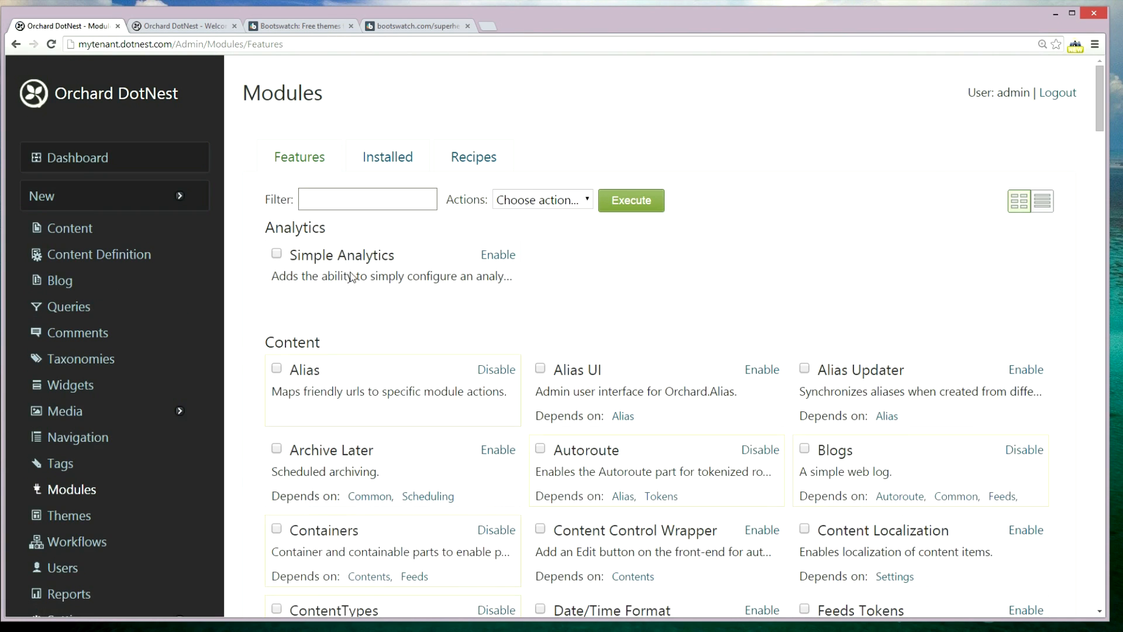
pyautogui.write('theme')
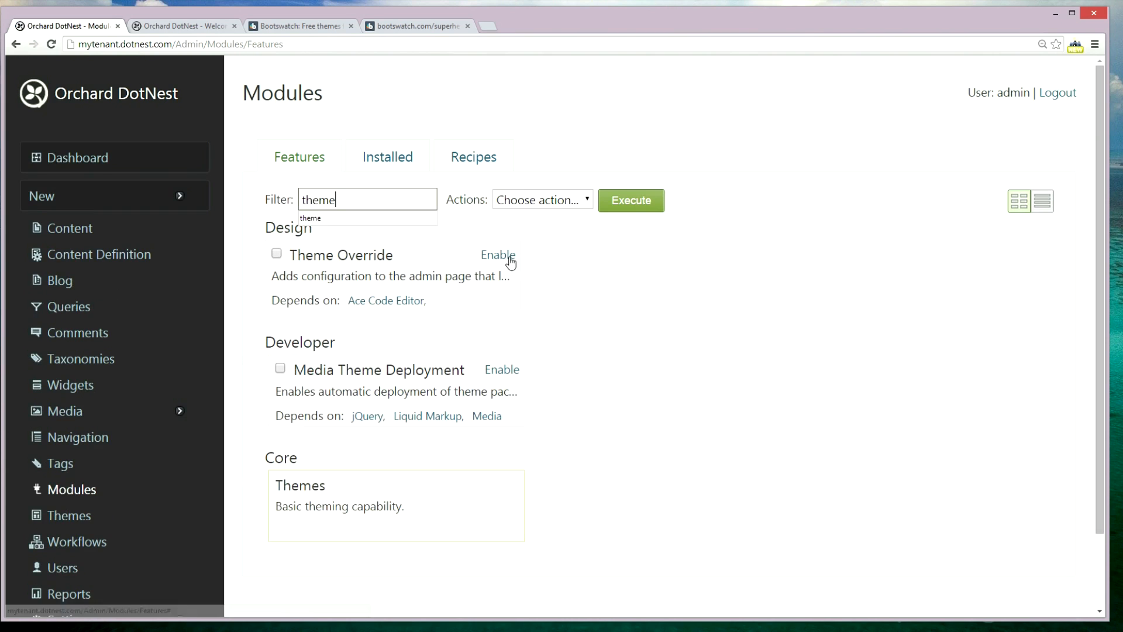
pyautogui.click(542, 199)
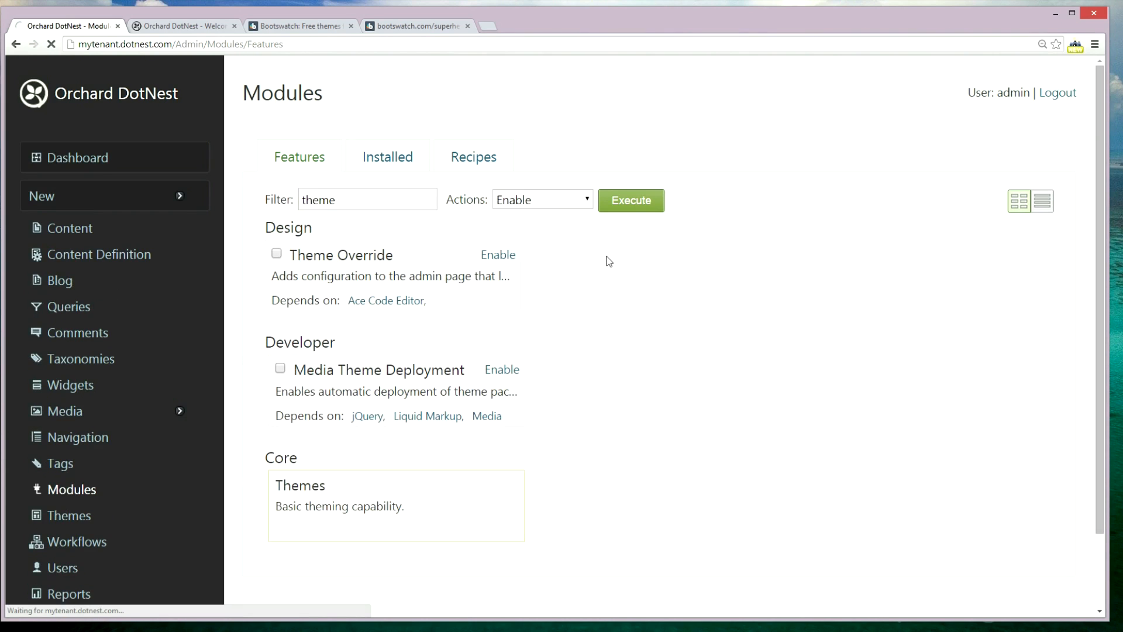
pyautogui.moveTo(172, 344)
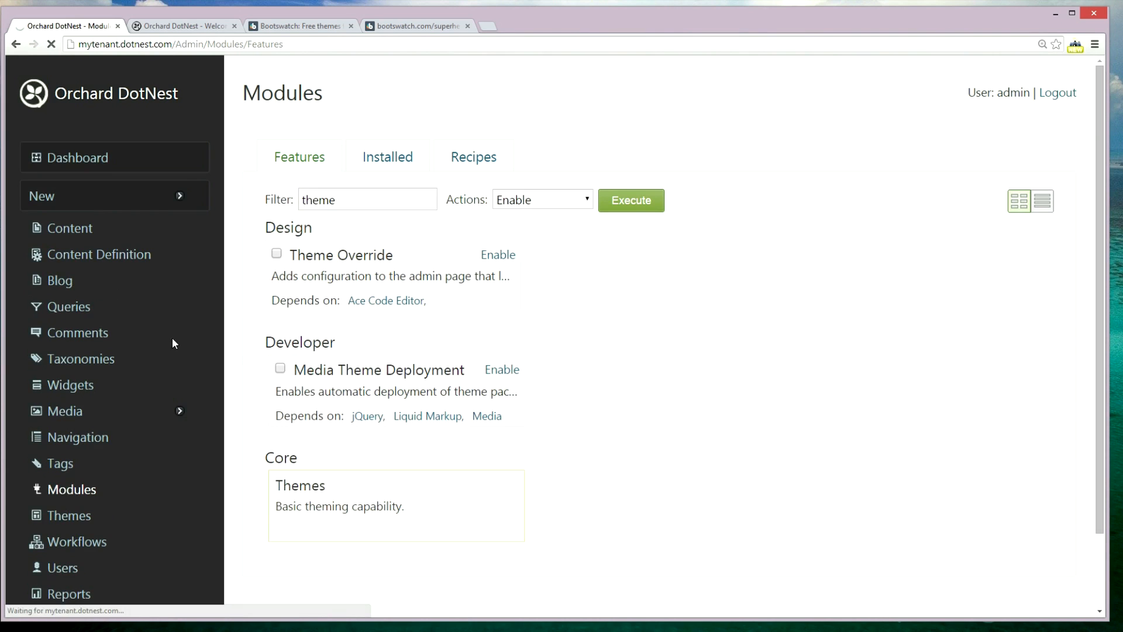
pyautogui.moveTo(224, 371)
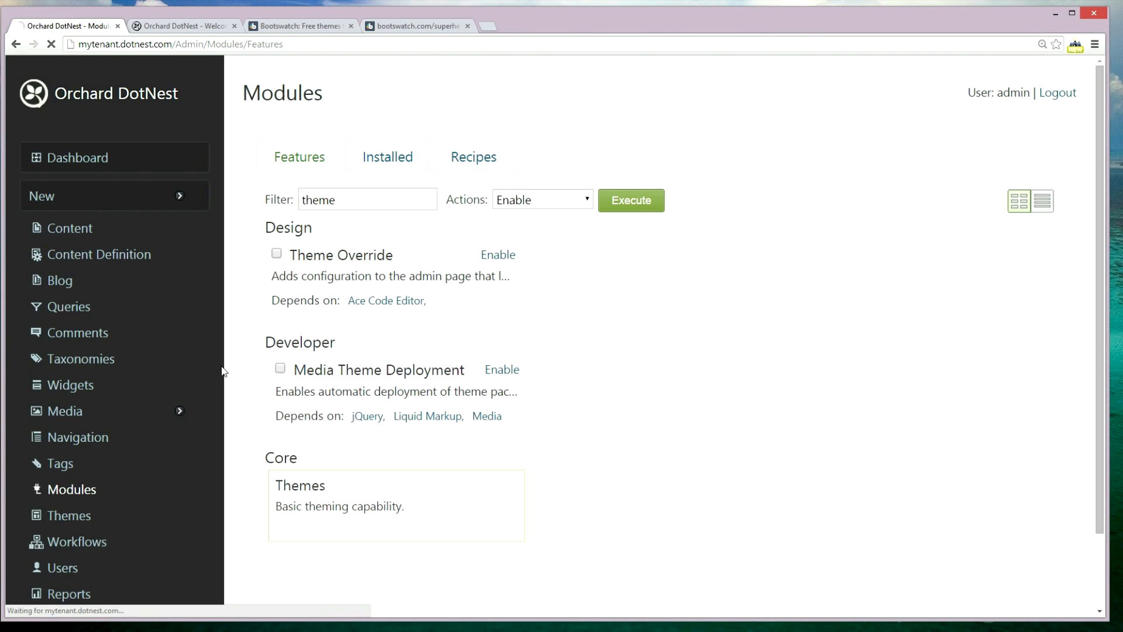
pyautogui.scroll(-3)
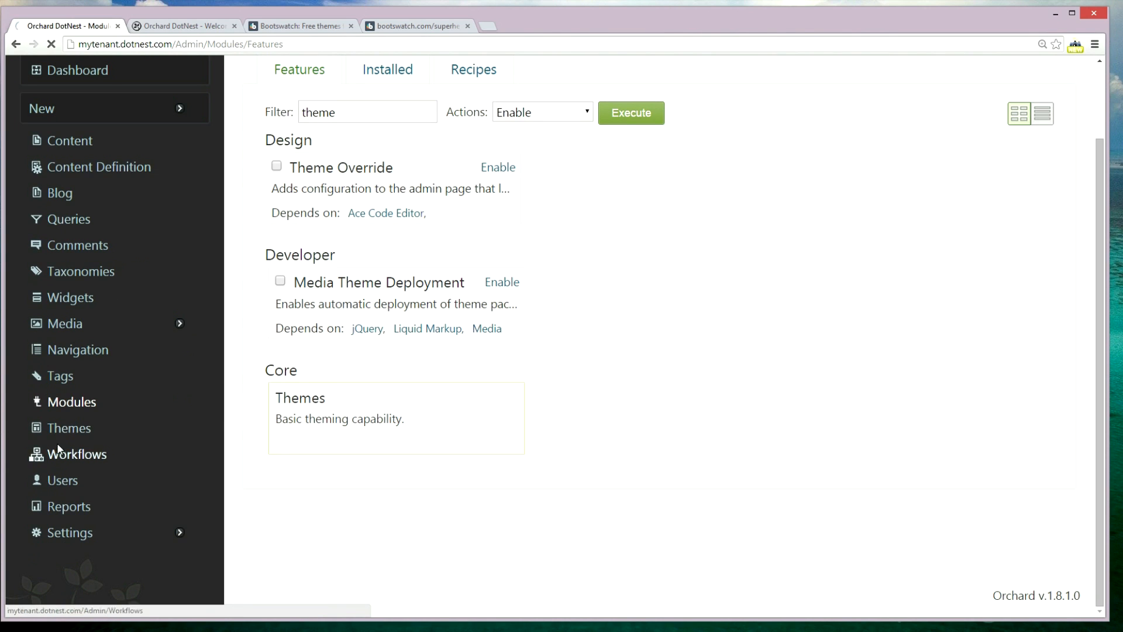
pyautogui.click(497, 167)
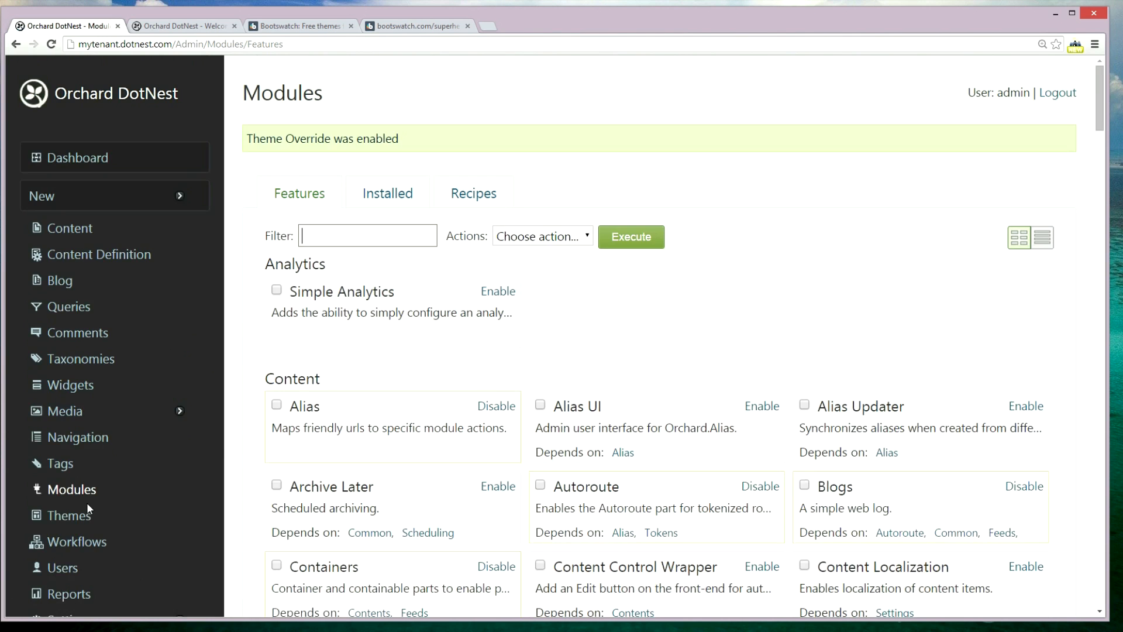
pyautogui.click(68, 515)
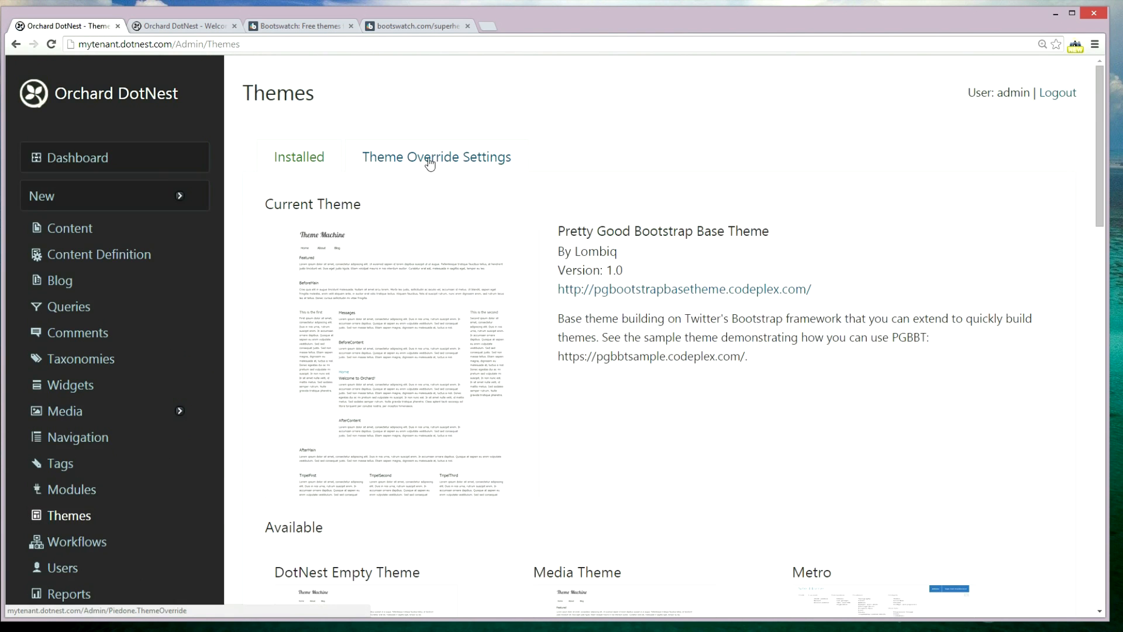
# Step: Paste the Superhero bootstrap.min.css URL into the Theme Override Styles stylesheet URLs
pyautogui.click(435, 157)
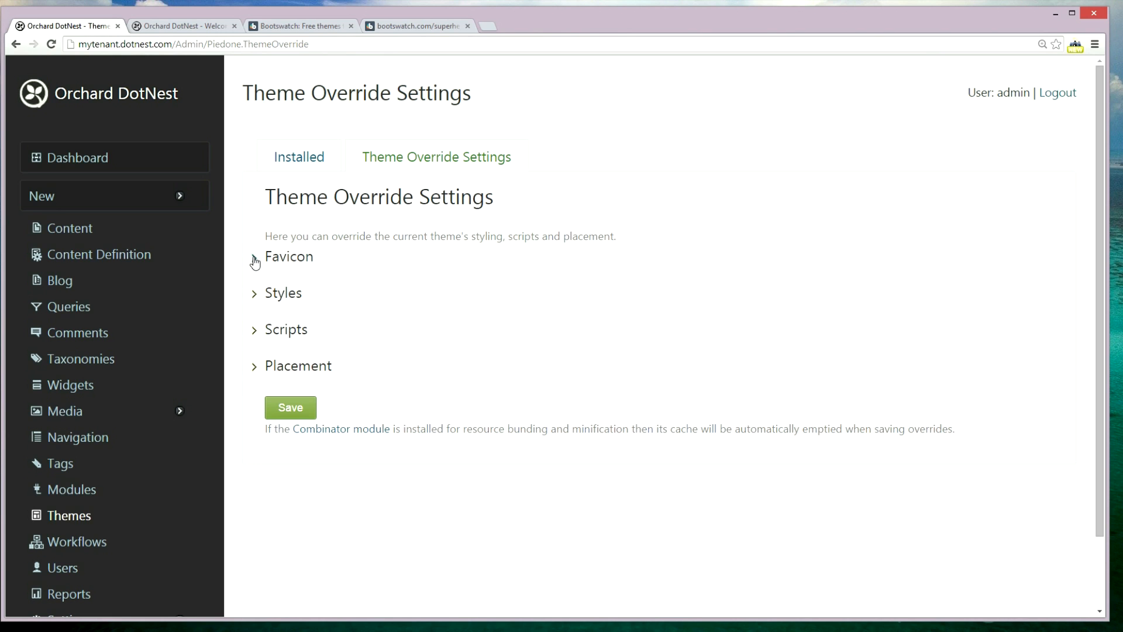
pyautogui.click(282, 292)
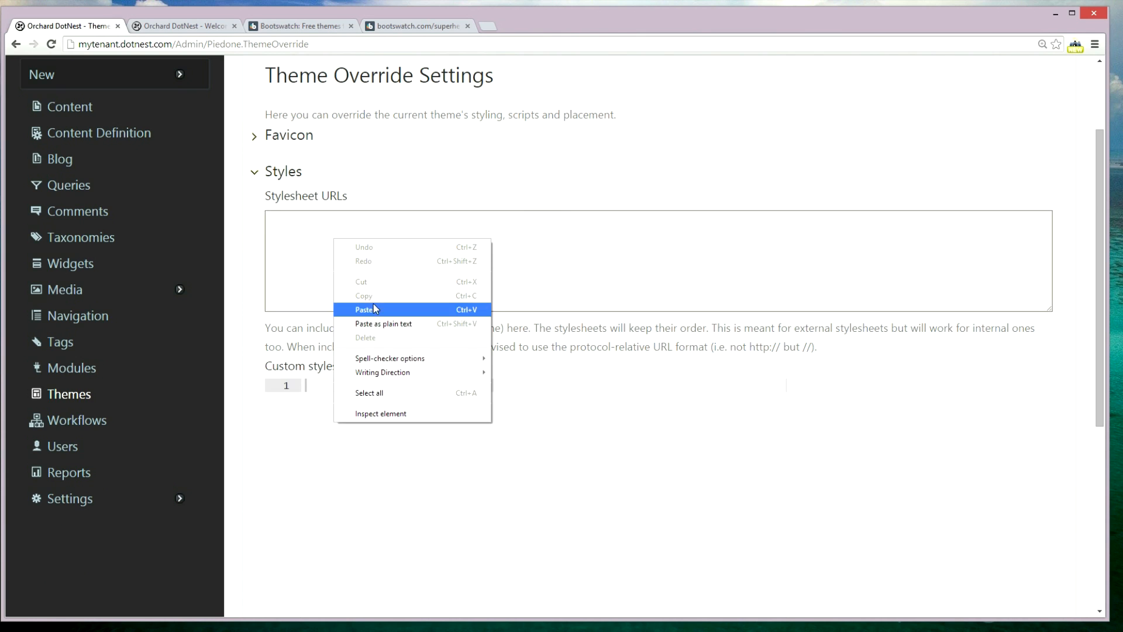
pyautogui.click(365, 309)
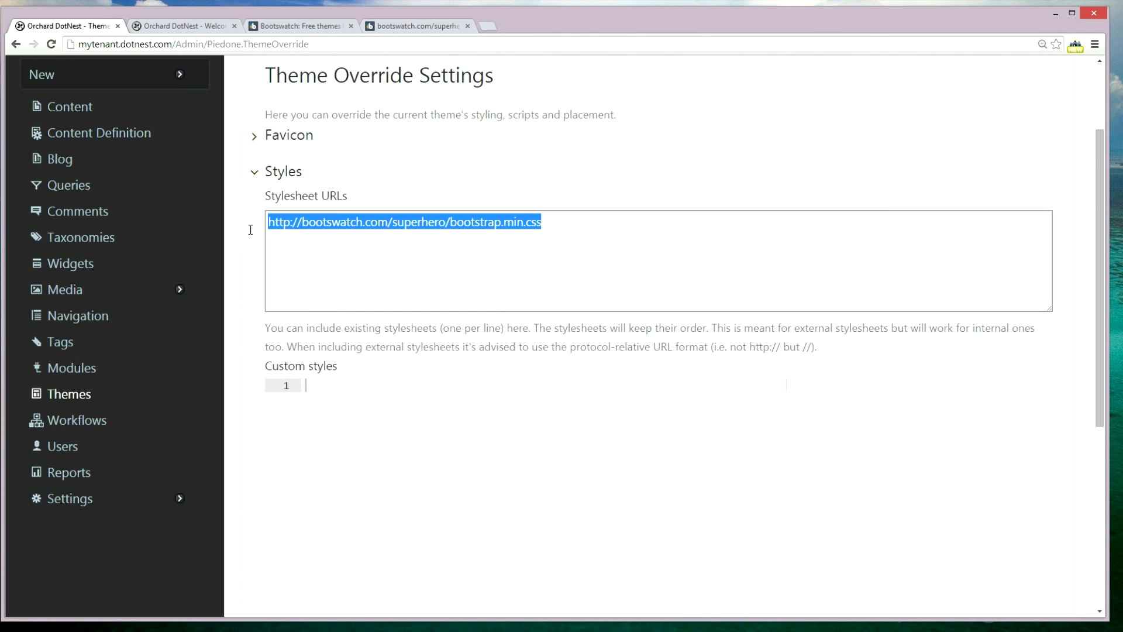
pyautogui.scroll(-3)
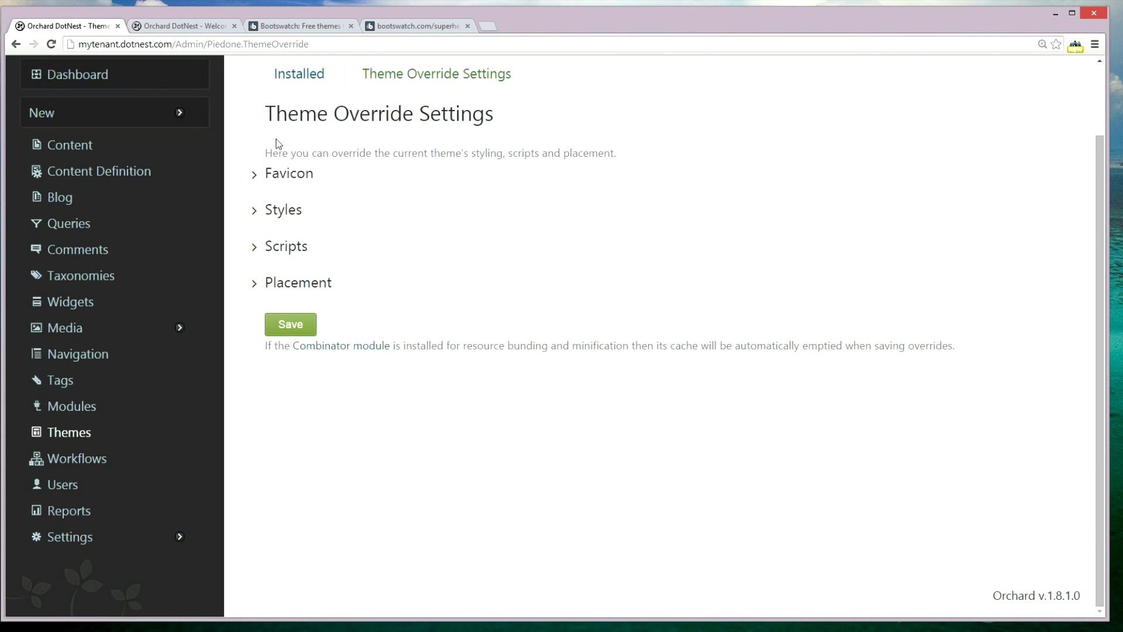
pyautogui.click(285, 246)
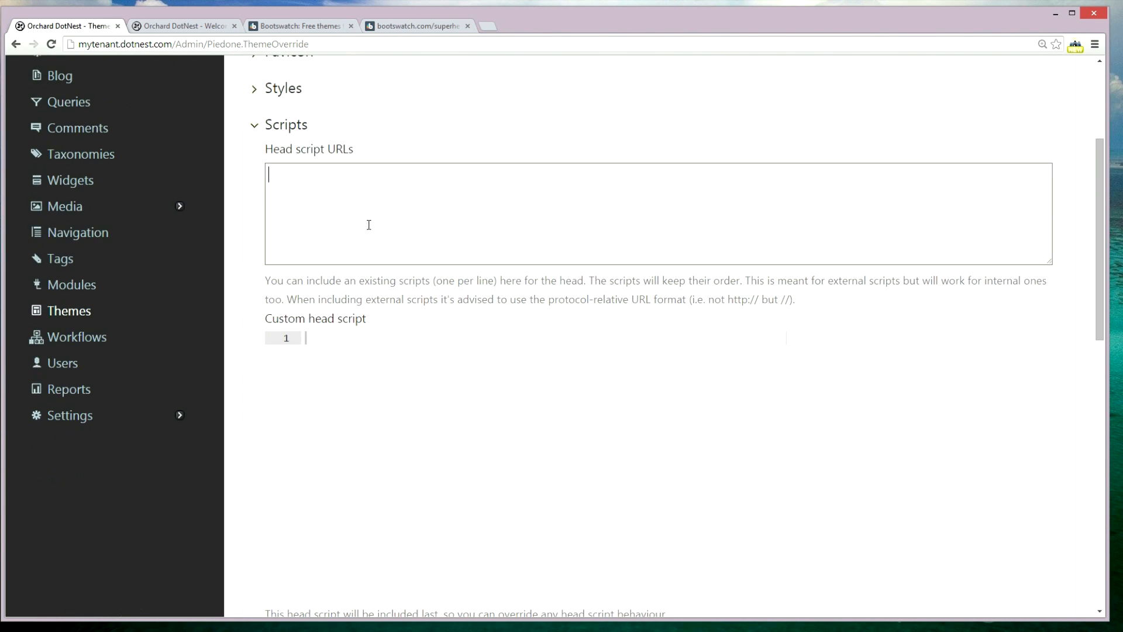
pyautogui.moveTo(346, 196)
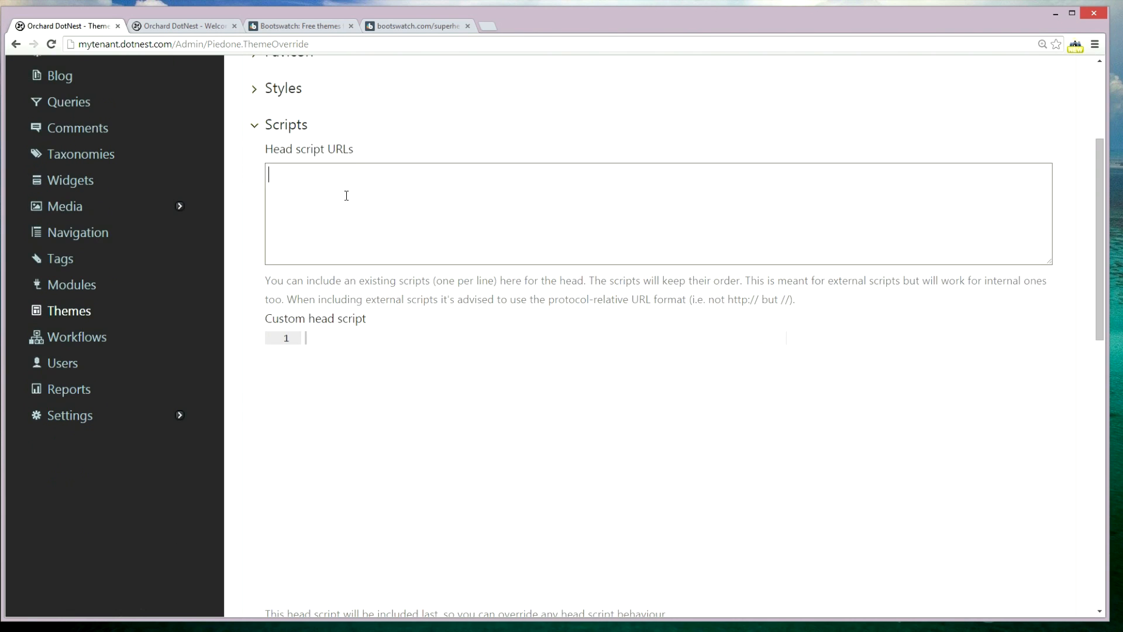
pyautogui.scroll(-3)
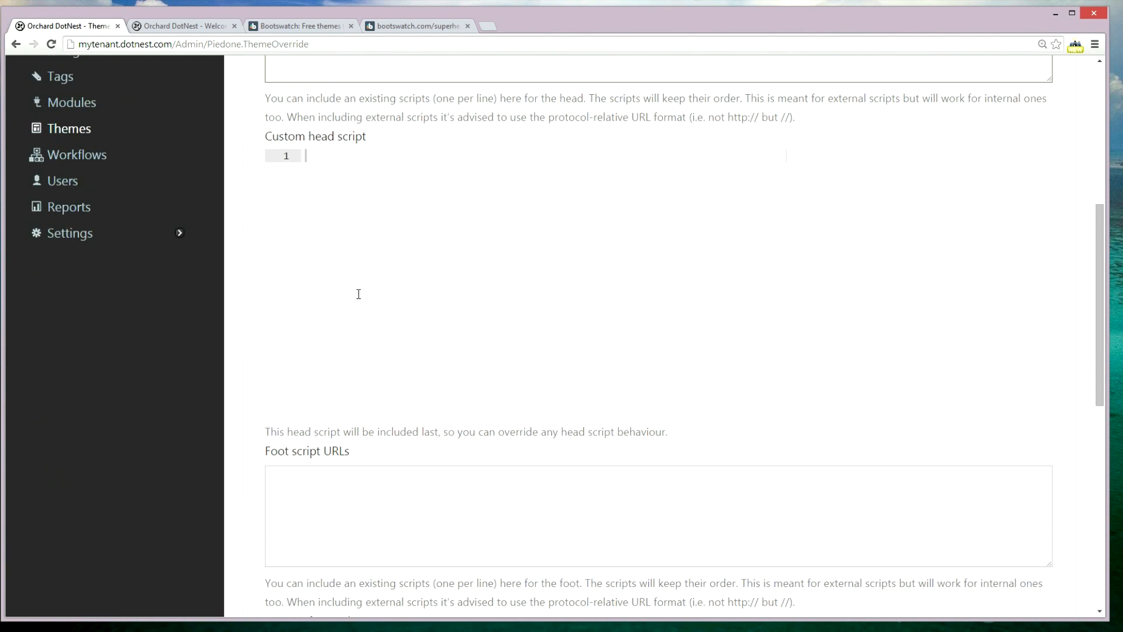
pyautogui.scroll(-3)
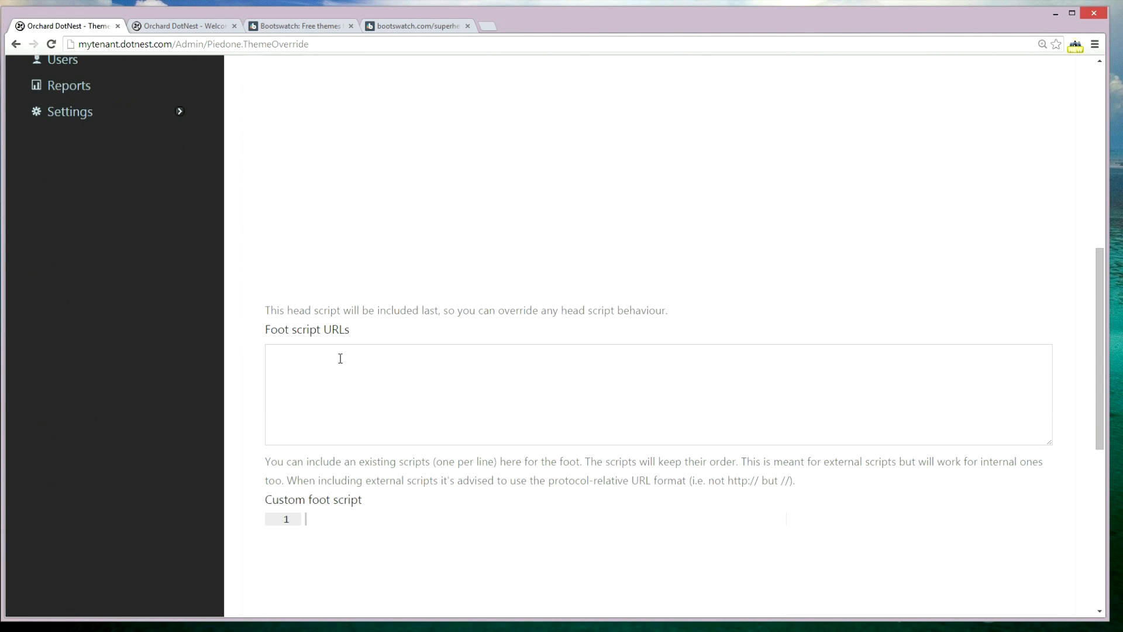
pyautogui.scroll(-3)
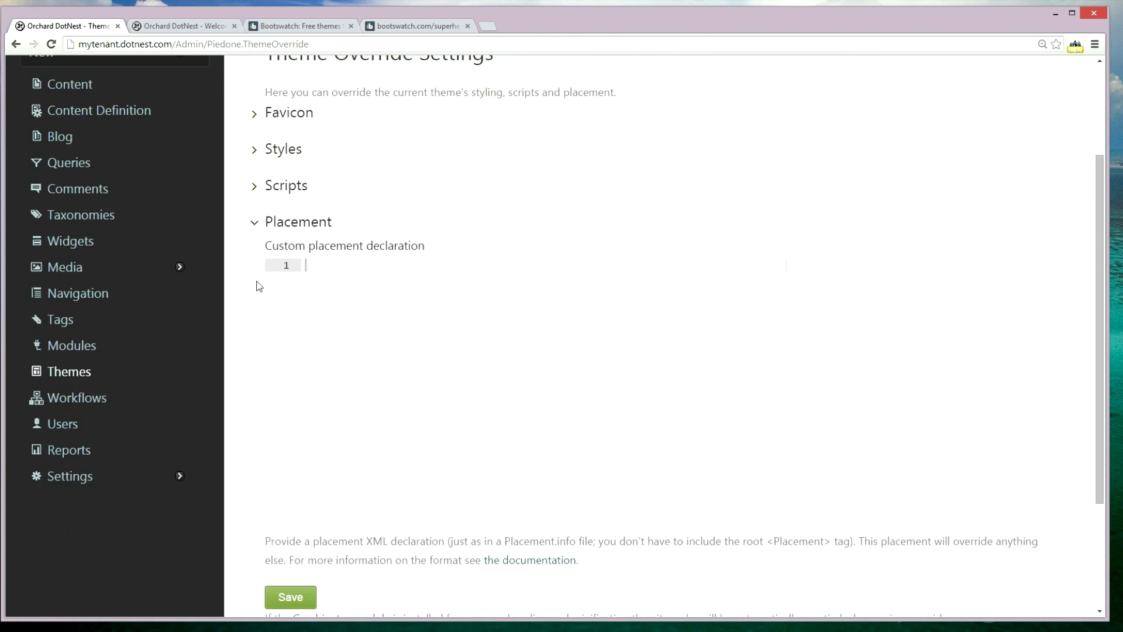
pyautogui.scroll(-3)
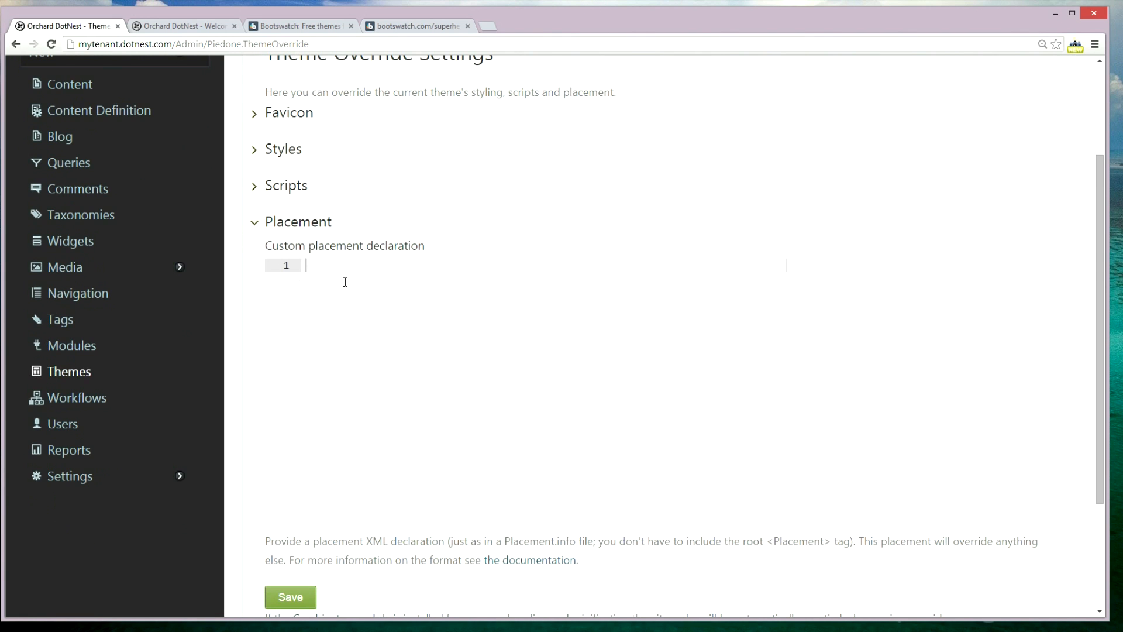
pyautogui.click(254, 221)
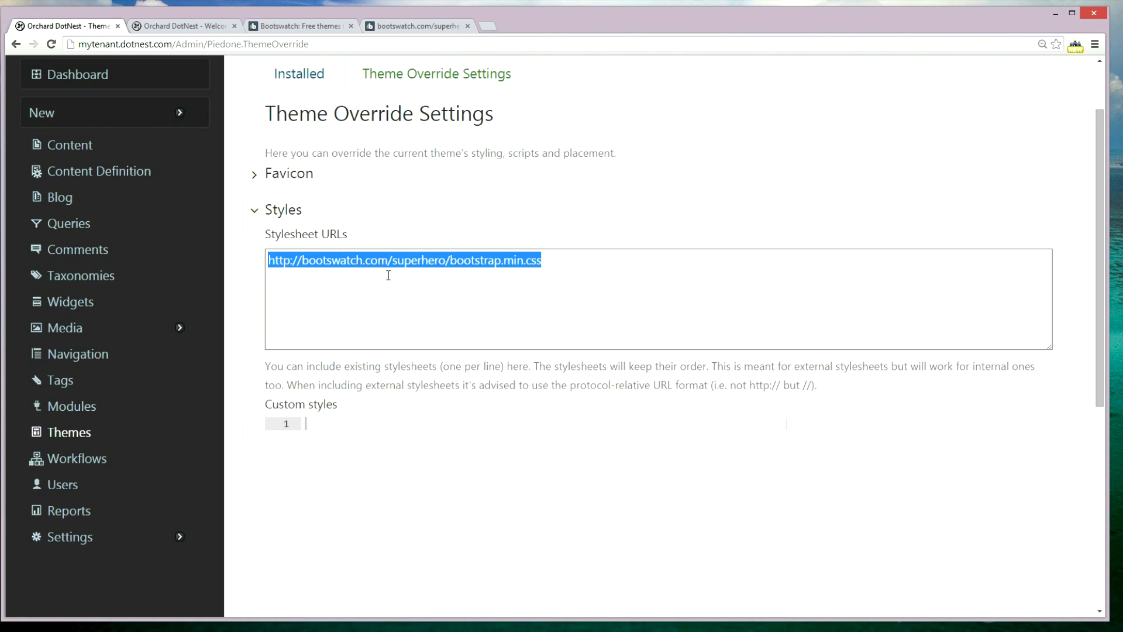
# Step: Collapse the Styles section and save the Superhero stylesheet override settings
pyautogui.click(528, 284)
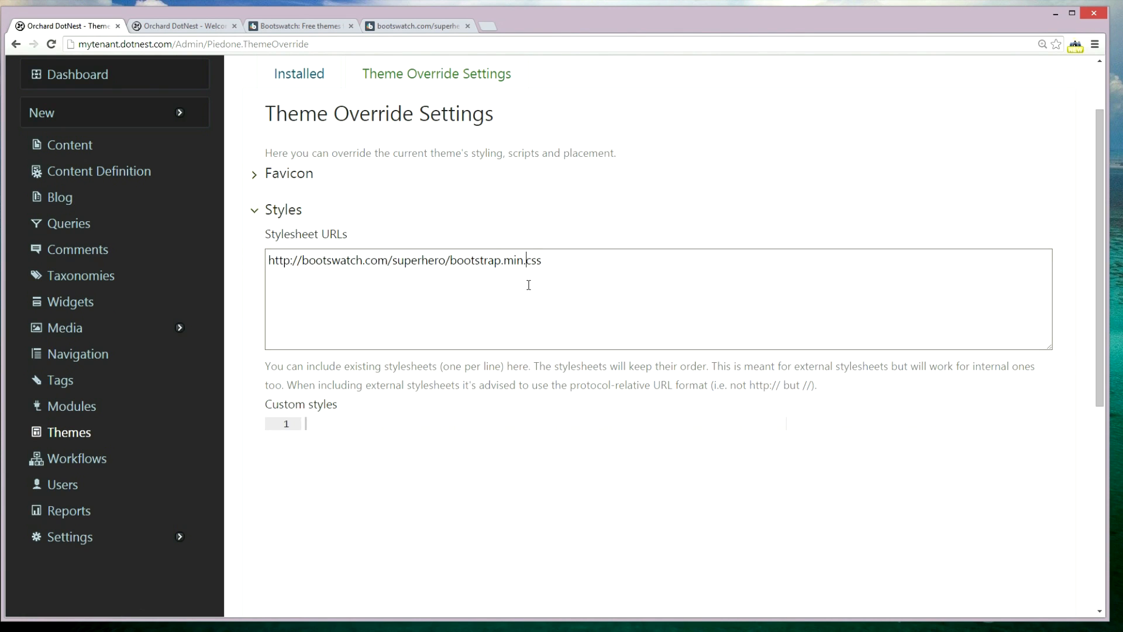
pyautogui.moveTo(288, 332)
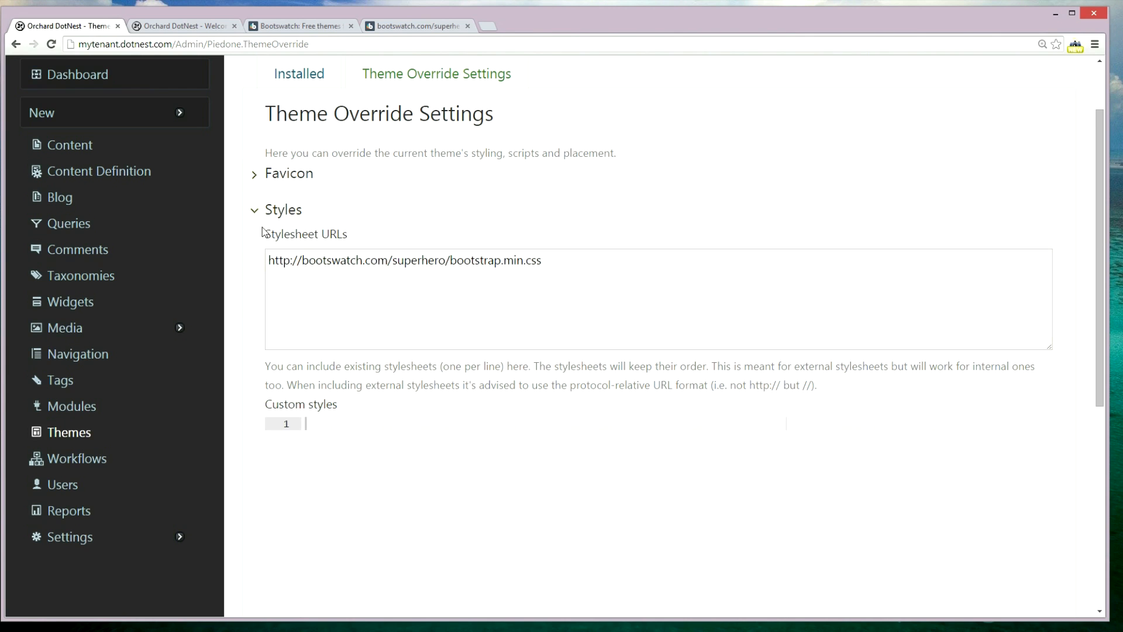
pyautogui.click(282, 210)
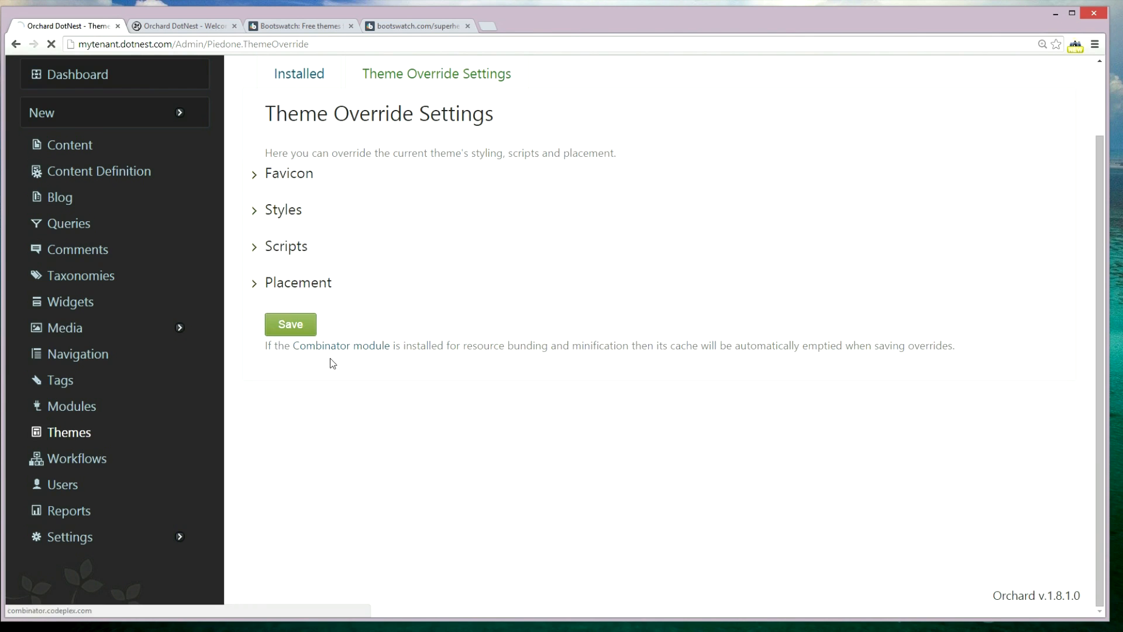
pyautogui.click(290, 323)
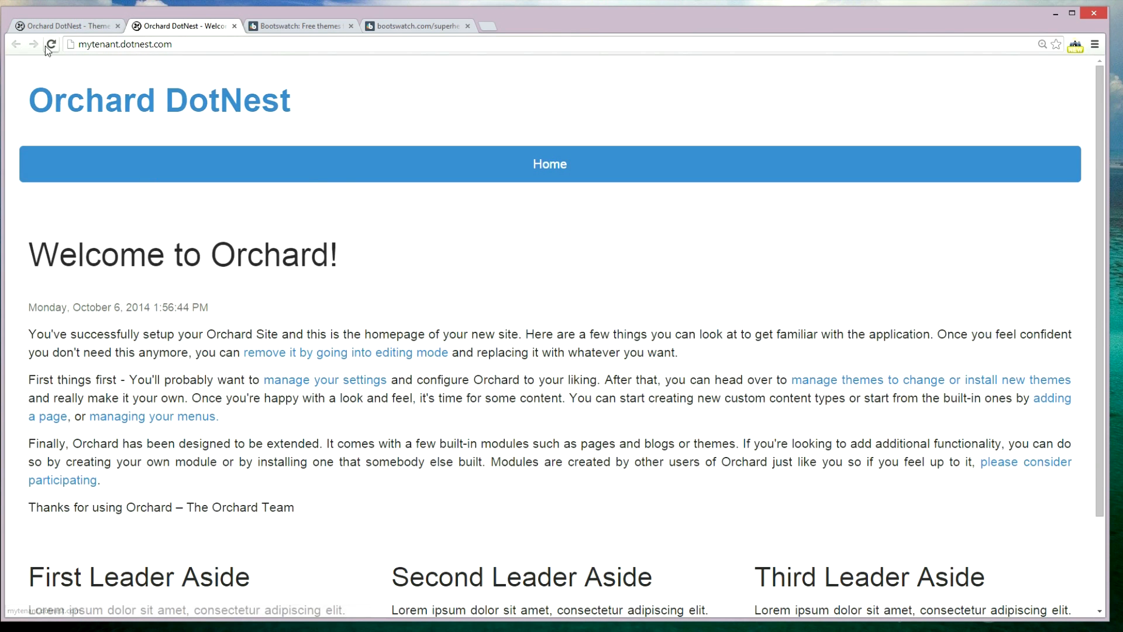
# Step: Reload the Welcome to Orchard homepage to check for the Superhero styling
pyautogui.click(51, 44)
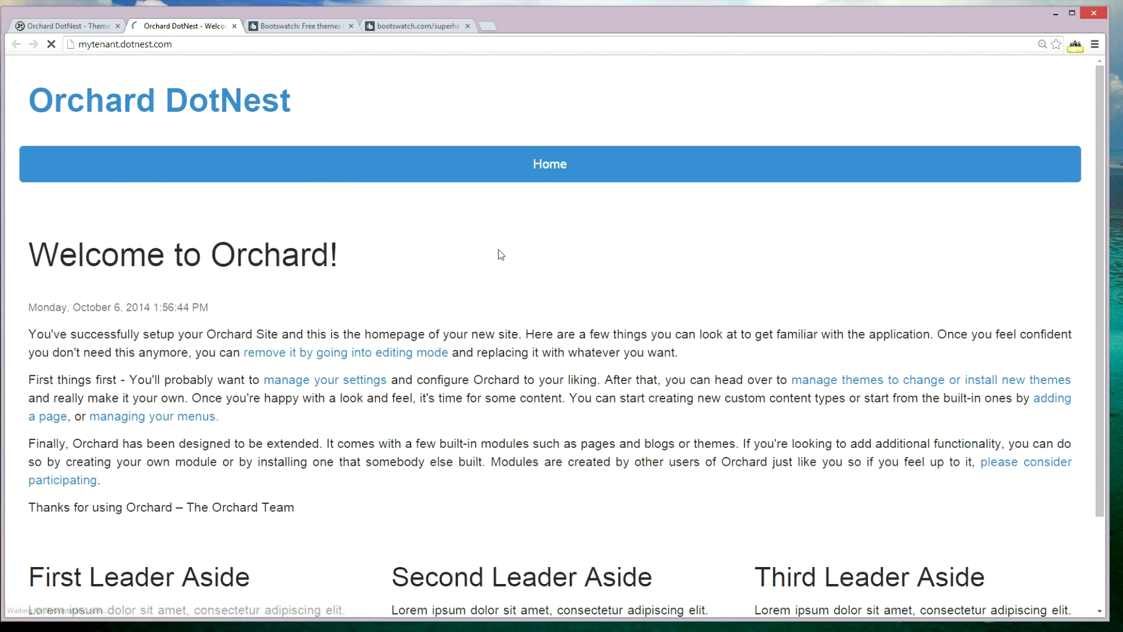